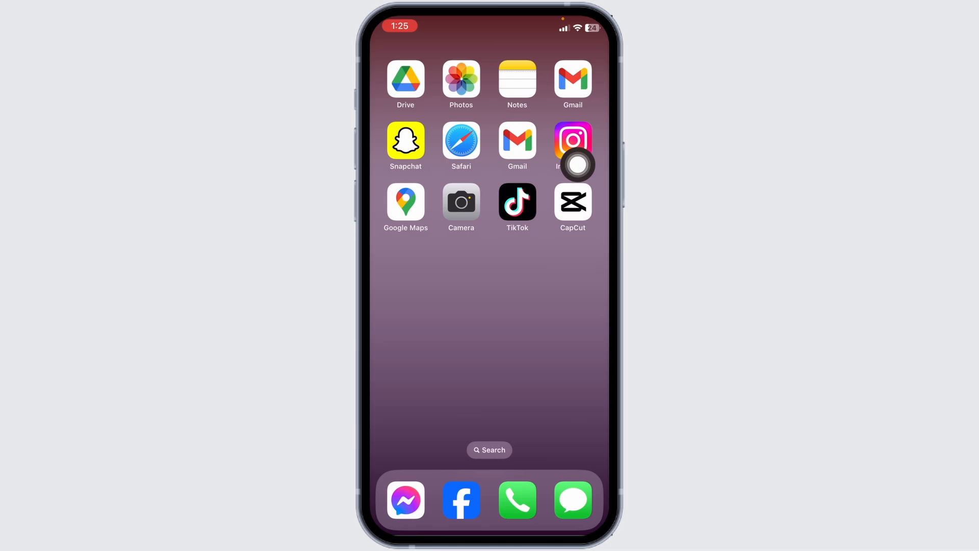
# Launch Instagram from the iOS Home Screen to its home feed
pyautogui.click(570, 138)
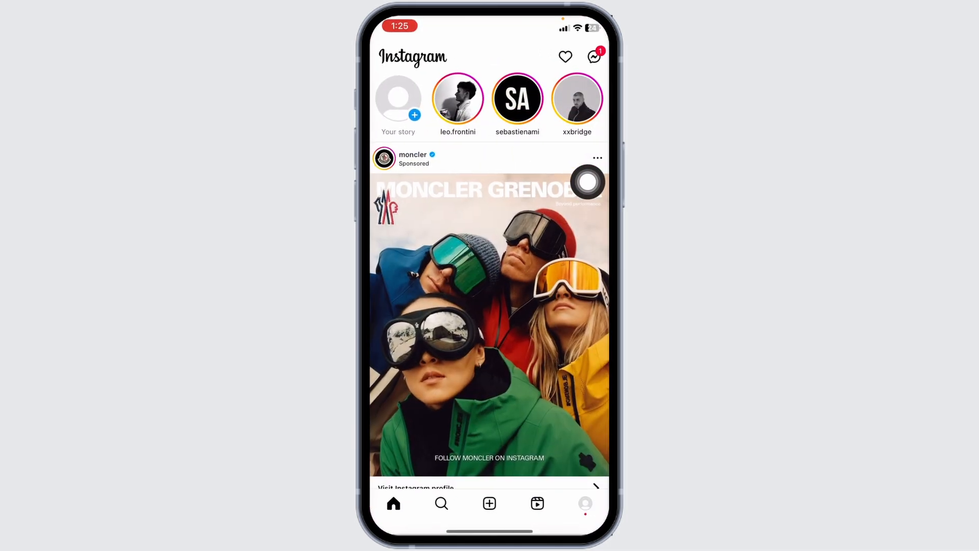
pyautogui.moveTo(450, 509)
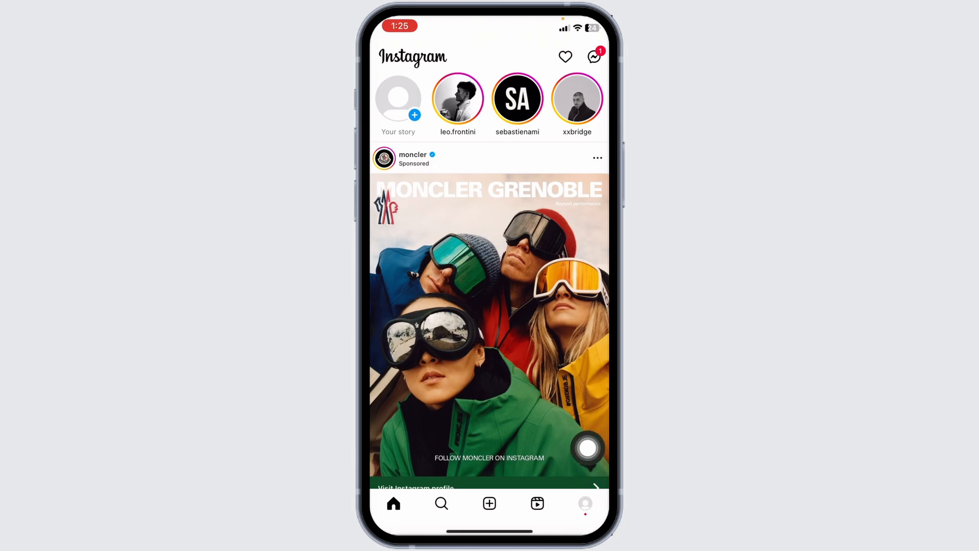
# From your profile's menu, open Settings and privacy
pyautogui.click(585, 503)
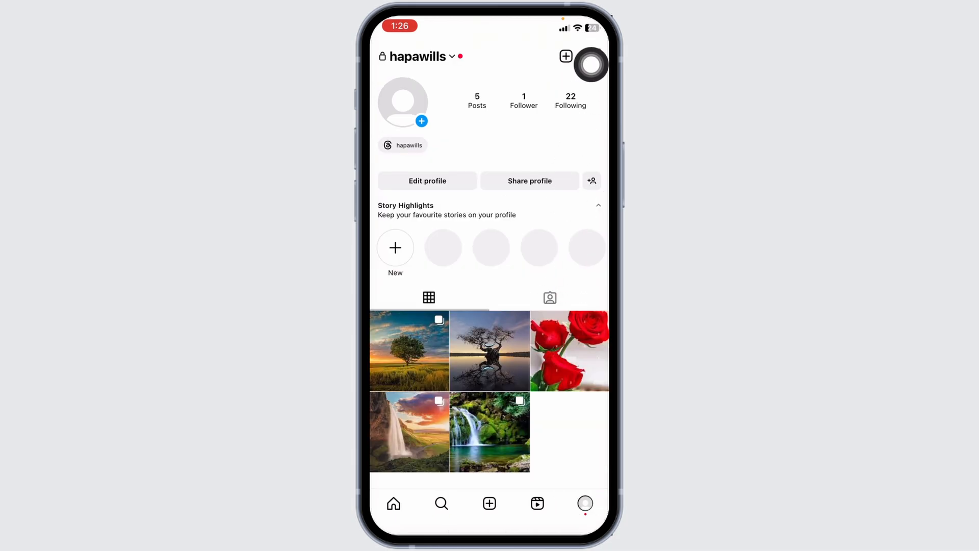
pyautogui.click(593, 56)
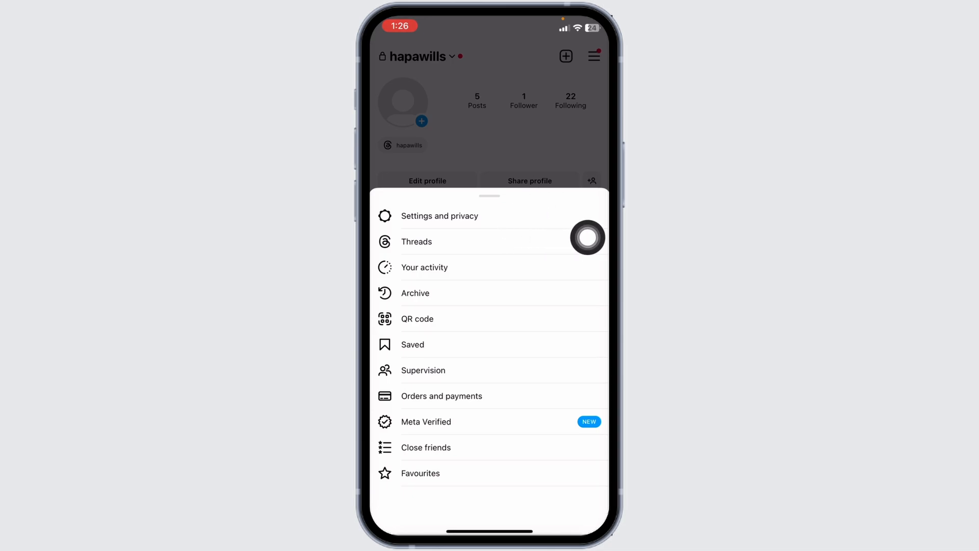
pyautogui.click(440, 215)
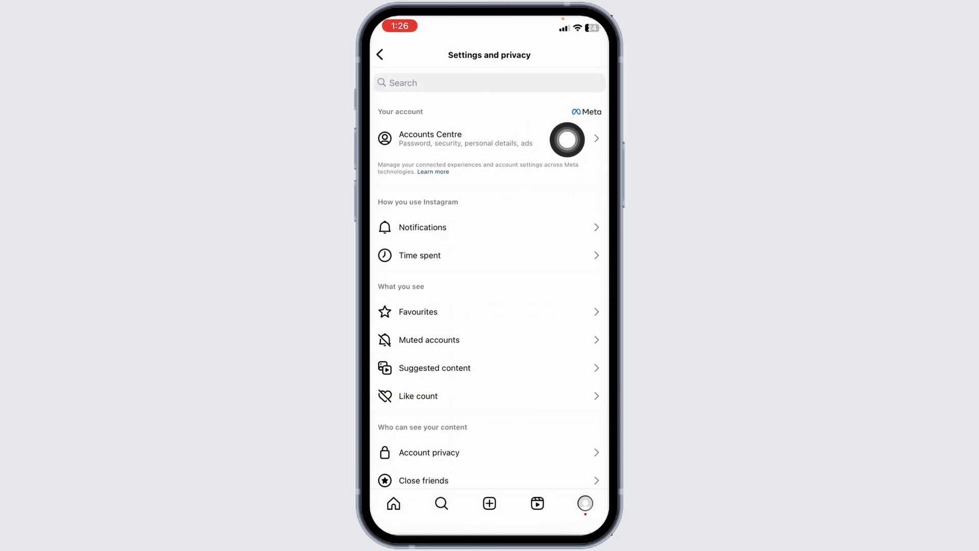
# Open Accounts Centre's Deactivation or deletion options and pick the Instagram profile
pyautogui.click(465, 138)
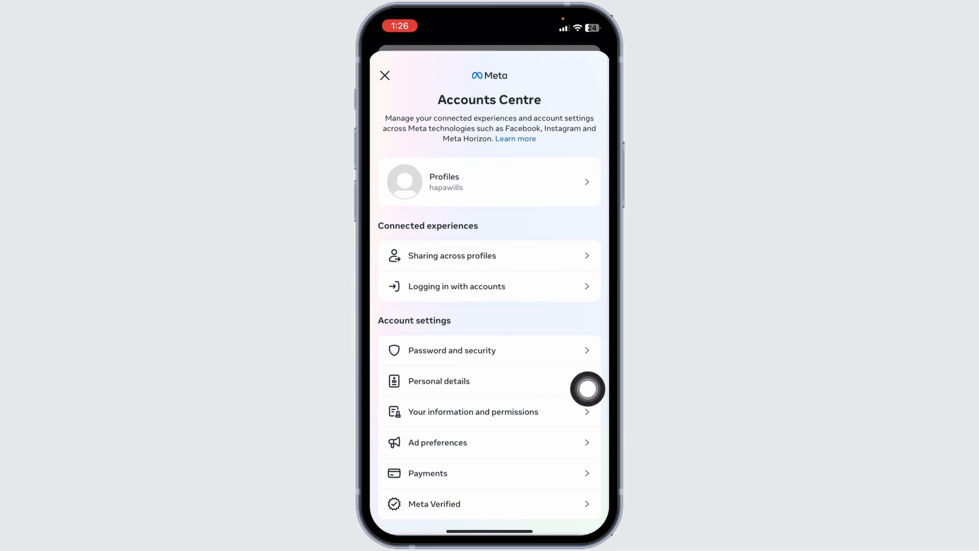
pyautogui.click(439, 381)
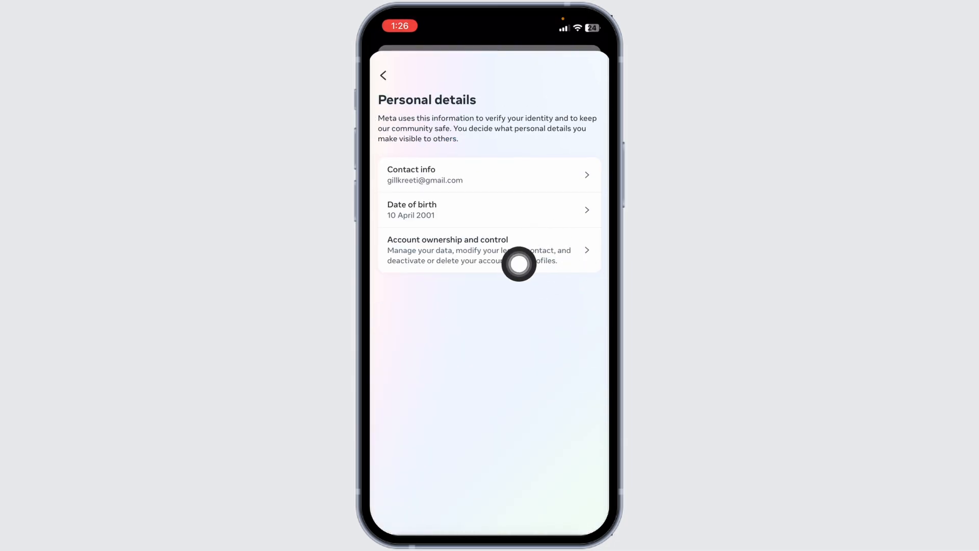
pyautogui.click(490, 250)
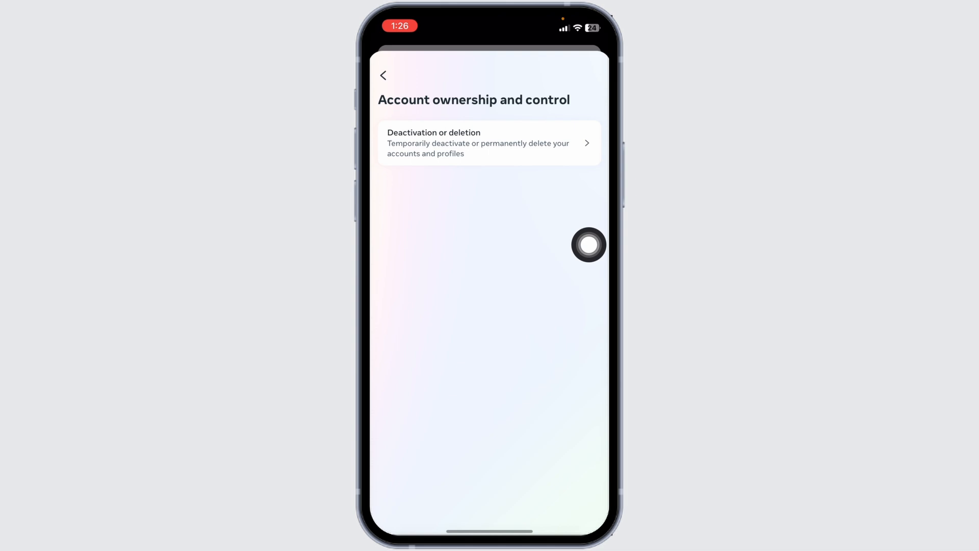
pyautogui.click(490, 141)
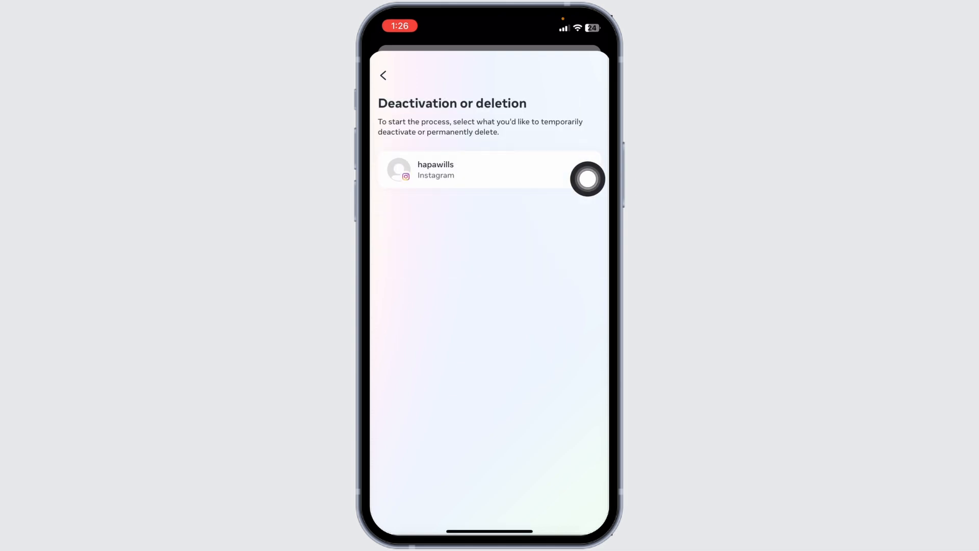
pyautogui.click(588, 179)
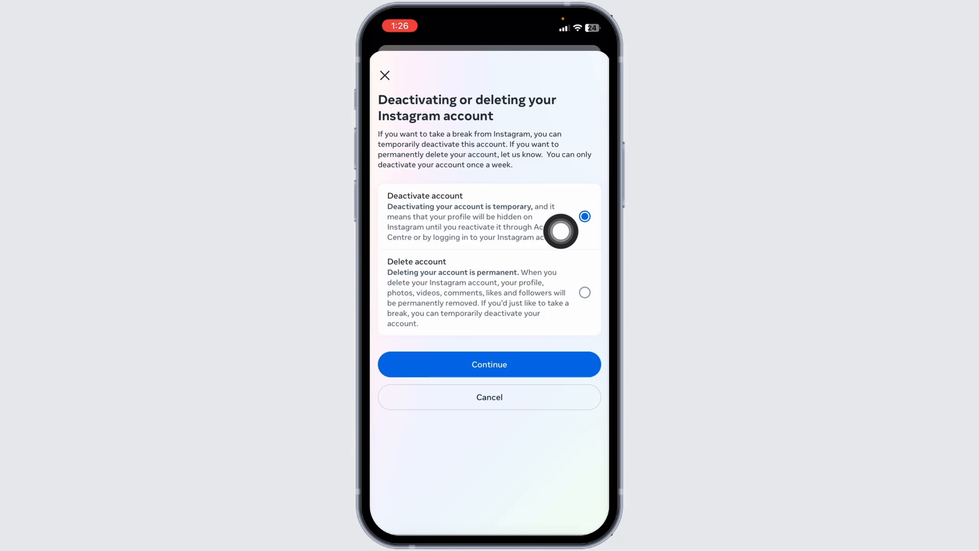
pyautogui.moveTo(575, 267)
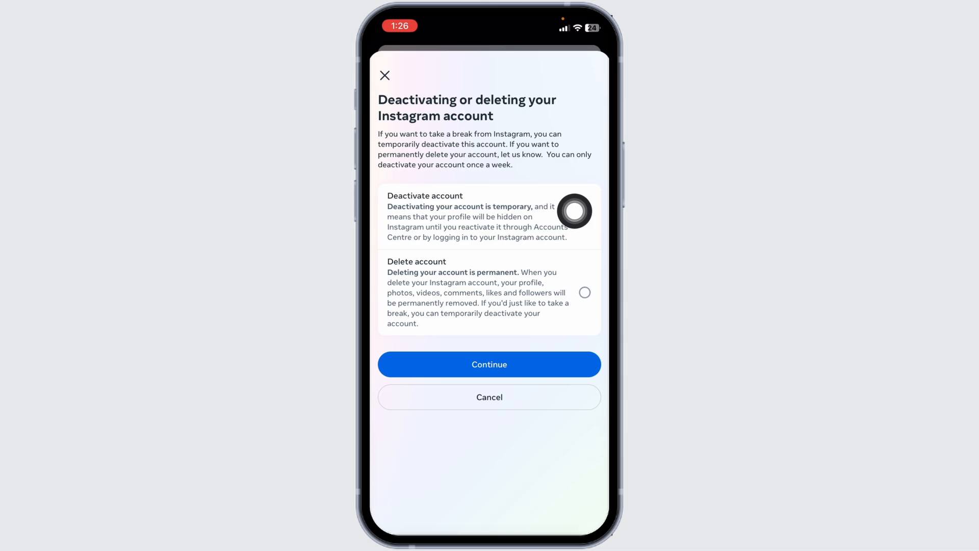
# Continue with Deactivate account selected to reach the password re-entry screen
pyautogui.click(489, 364)
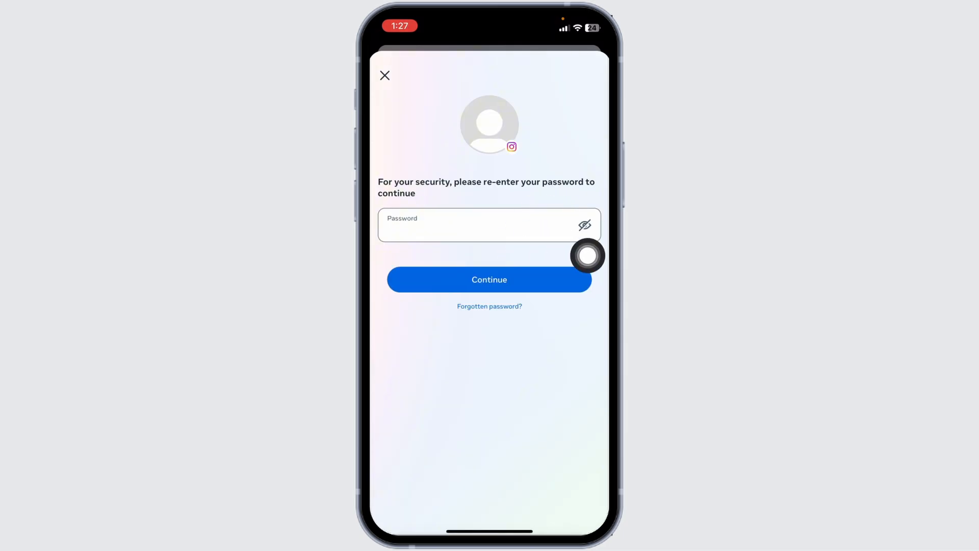
pyautogui.moveTo(528, 264)
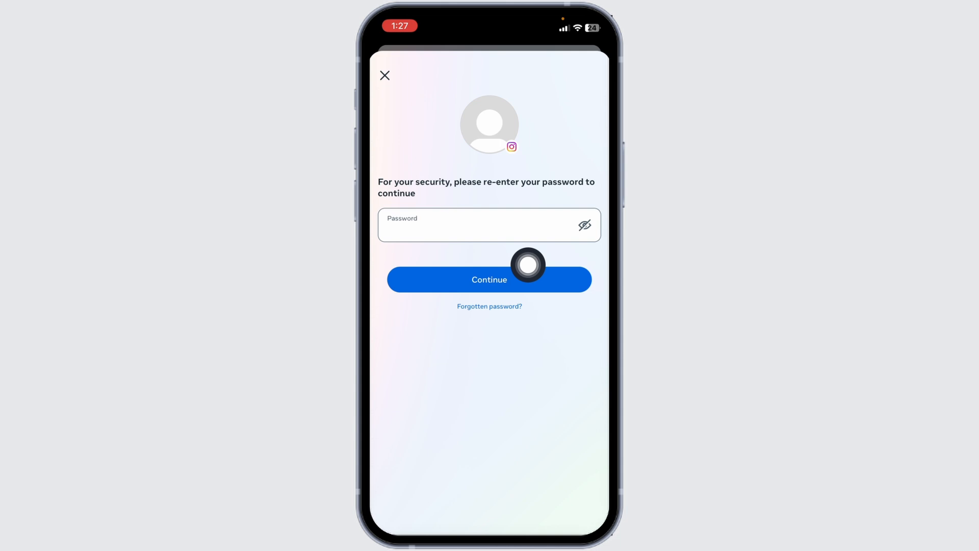
pyautogui.moveTo(587, 309)
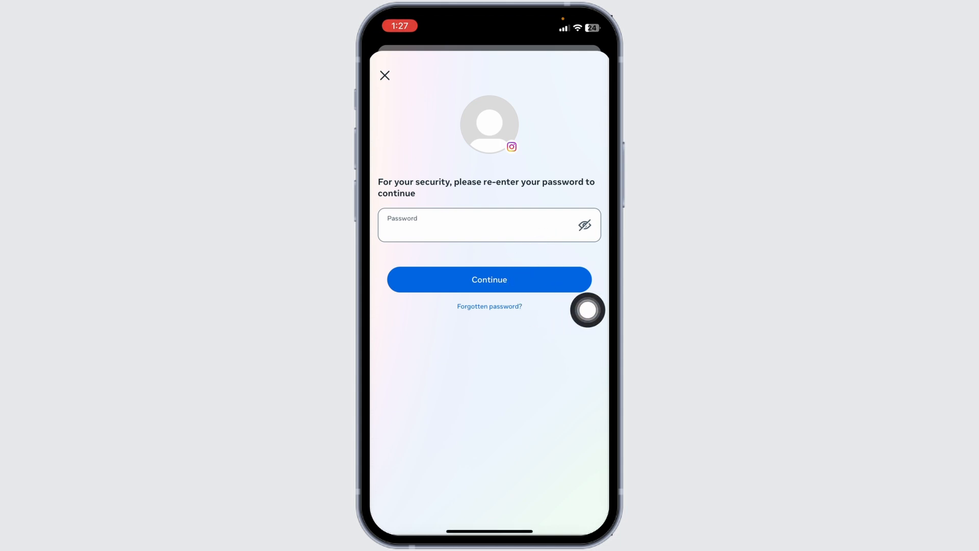